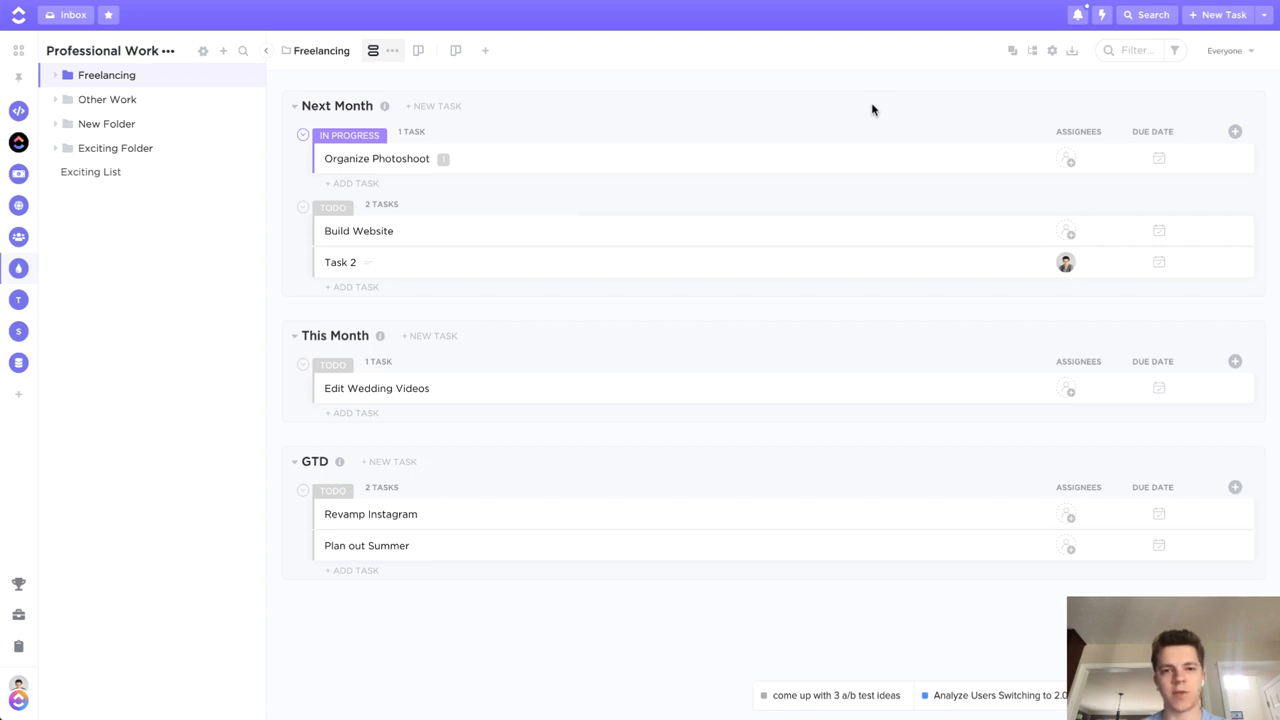
pyautogui.moveTo(870, 108)
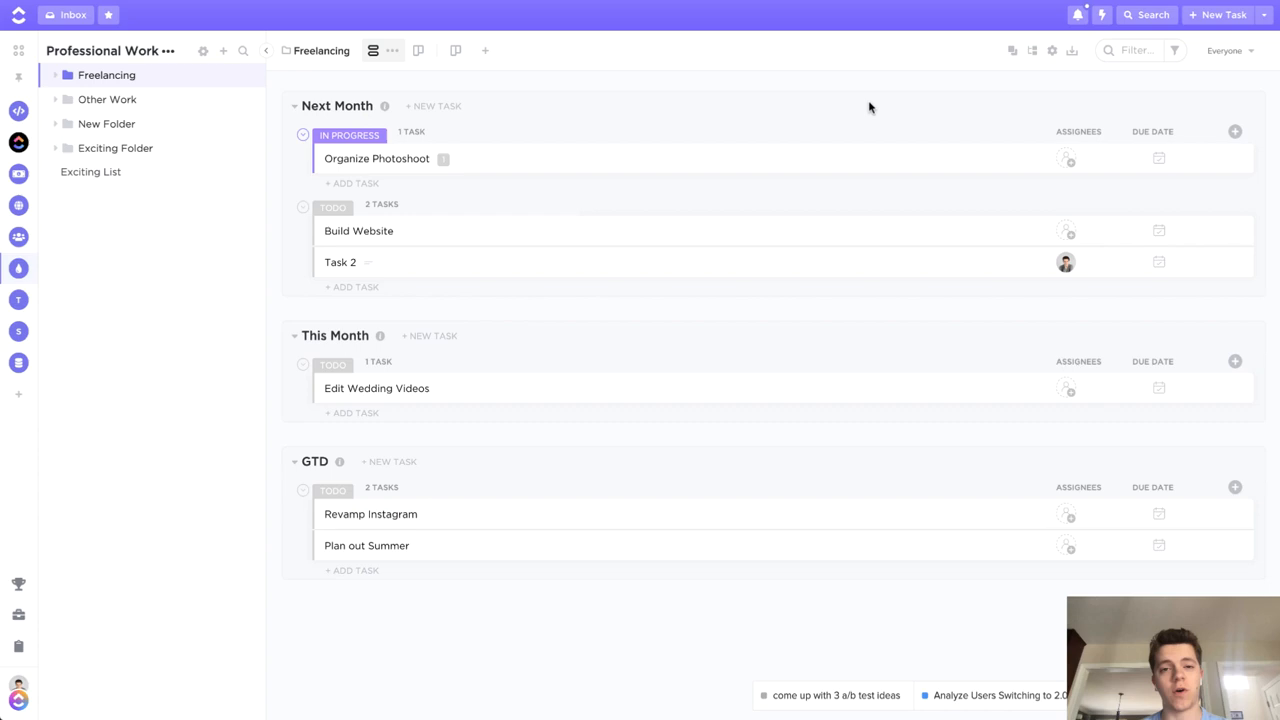
pyautogui.moveTo(508, 56)
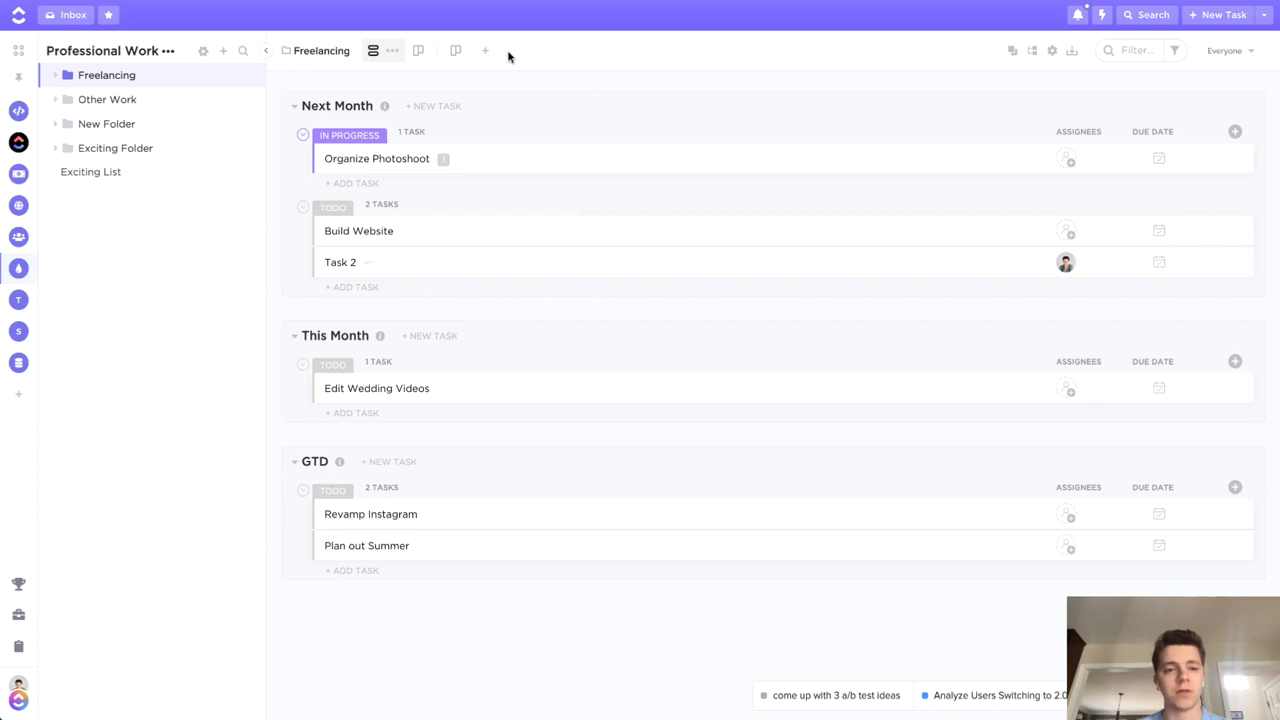
# Step: Open the ClickTips Doc view and add the line 'Check this out!' to the embedded Google Doc
pyautogui.click(485, 50)
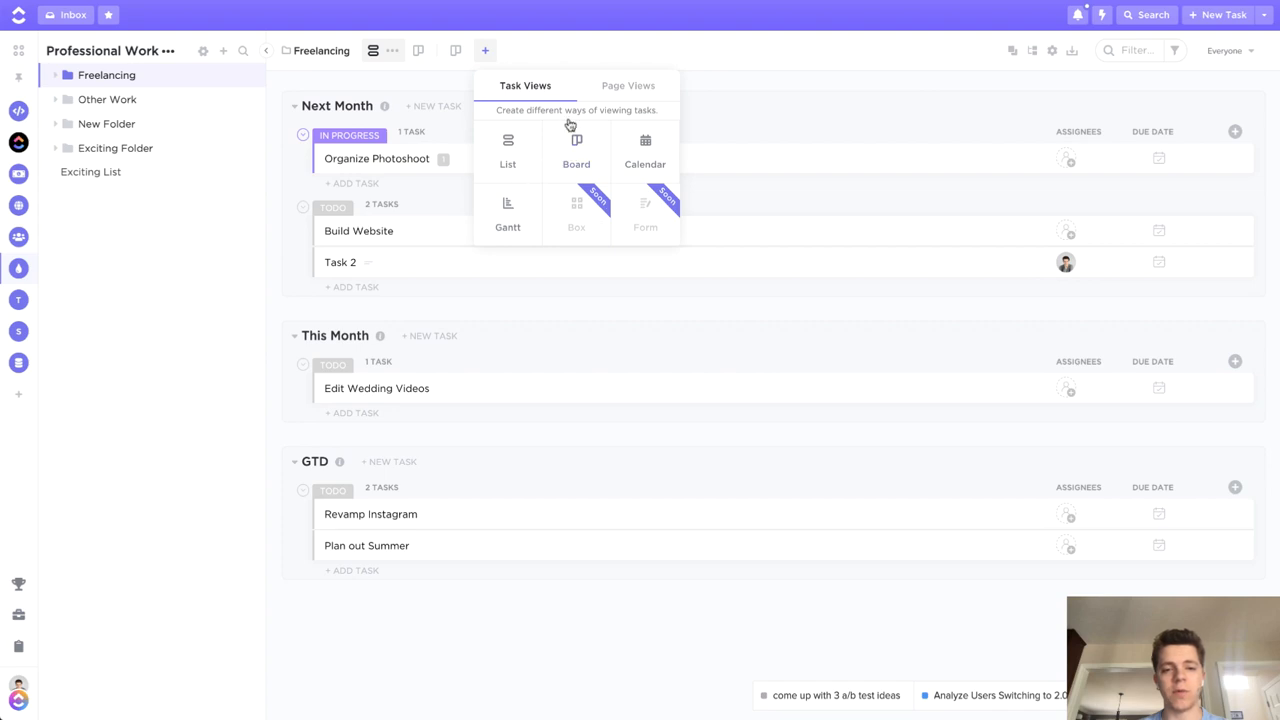
pyautogui.click(628, 85)
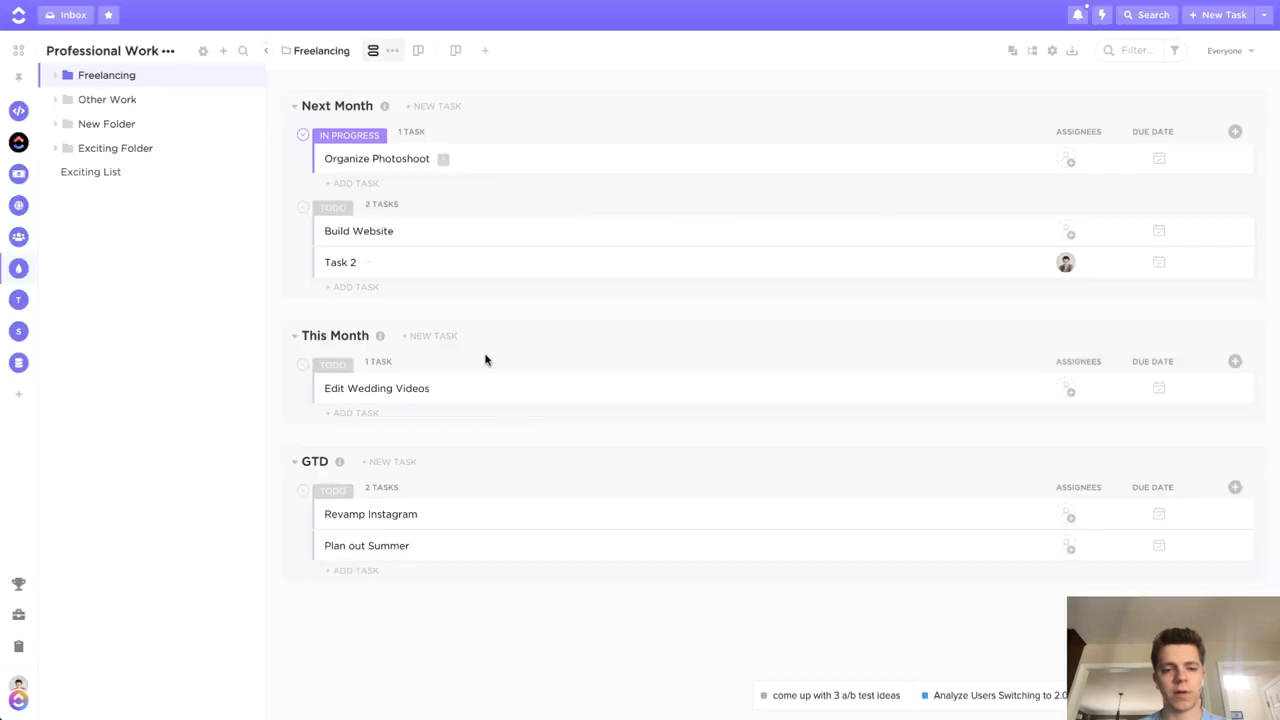
pyautogui.click(485, 50)
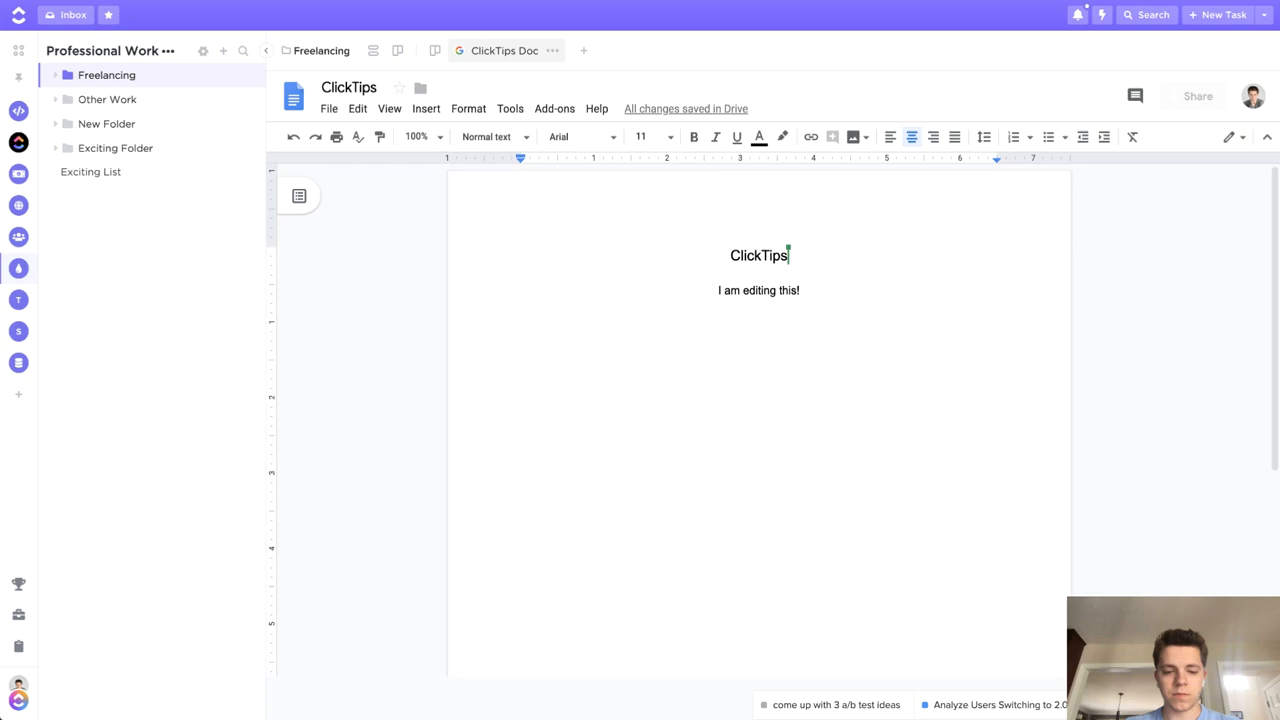
pyautogui.write('Check this out!')
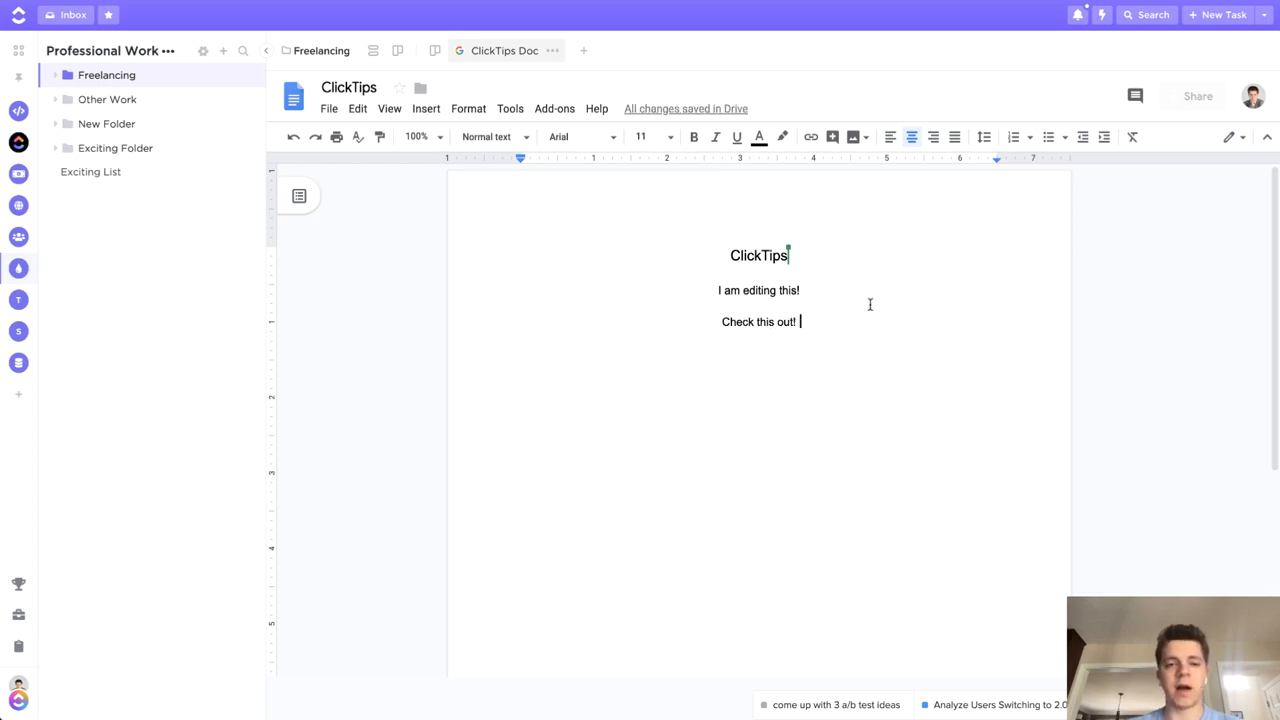
pyautogui.click(1198, 96)
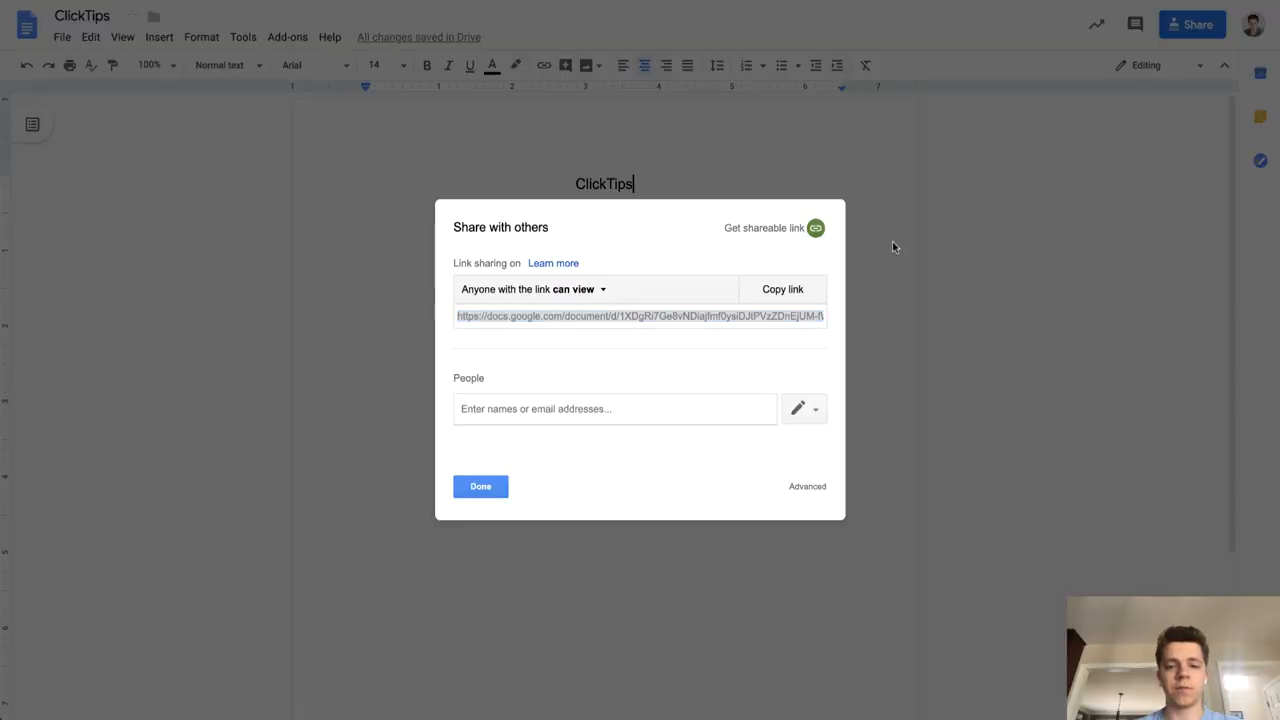
# Step: Close the Share dialog and reload the ClickTips Doc tab to verify 'Check this out!' persisted
pyautogui.click(480, 486)
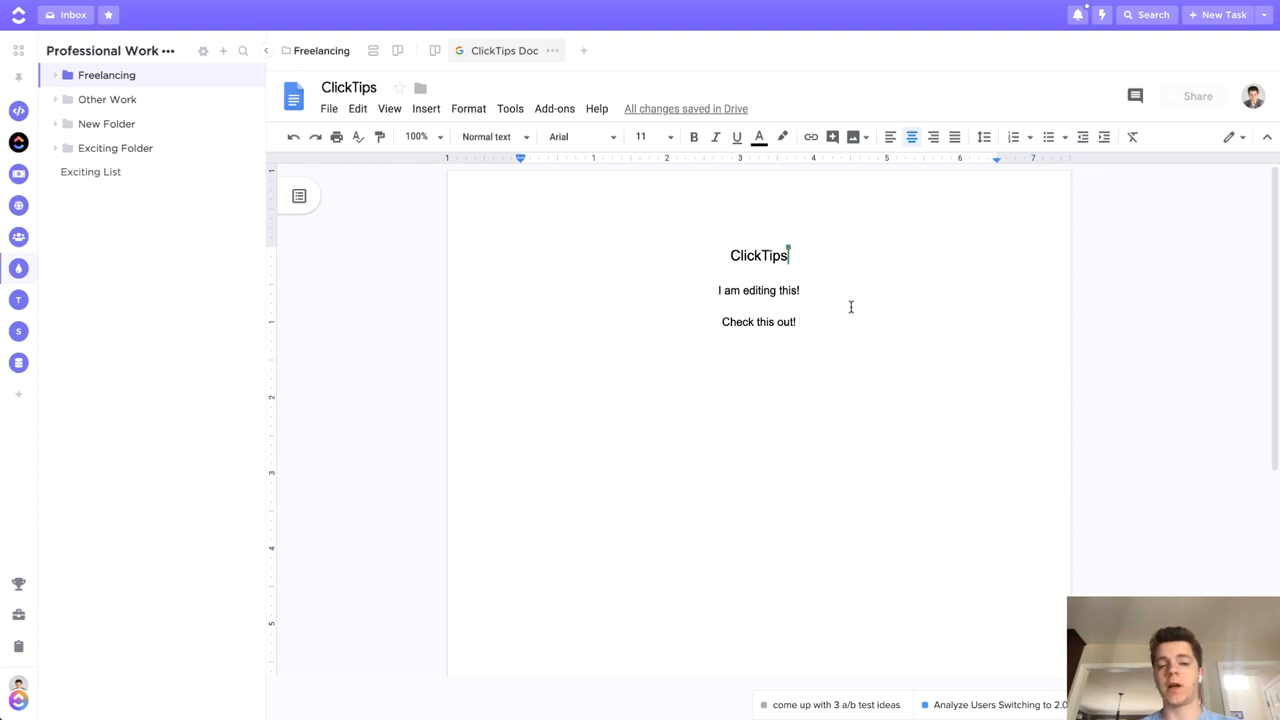
pyautogui.moveTo(544, 233)
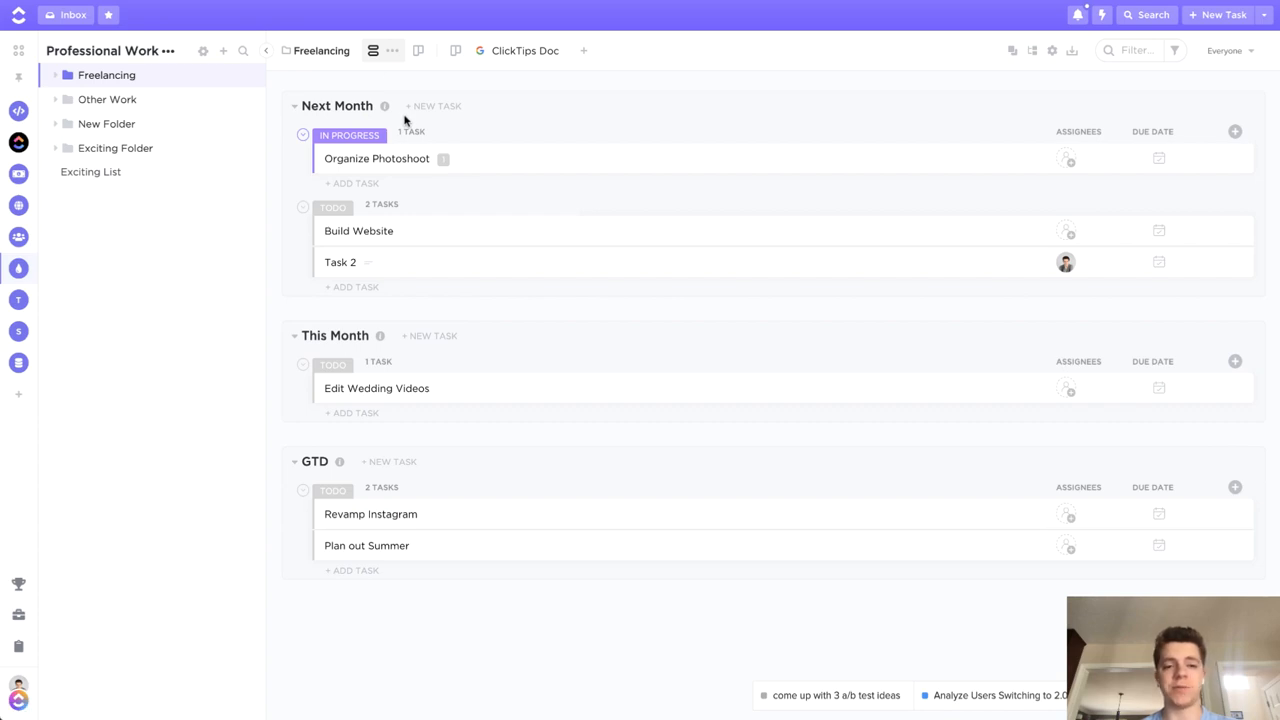
pyautogui.click(512, 51)
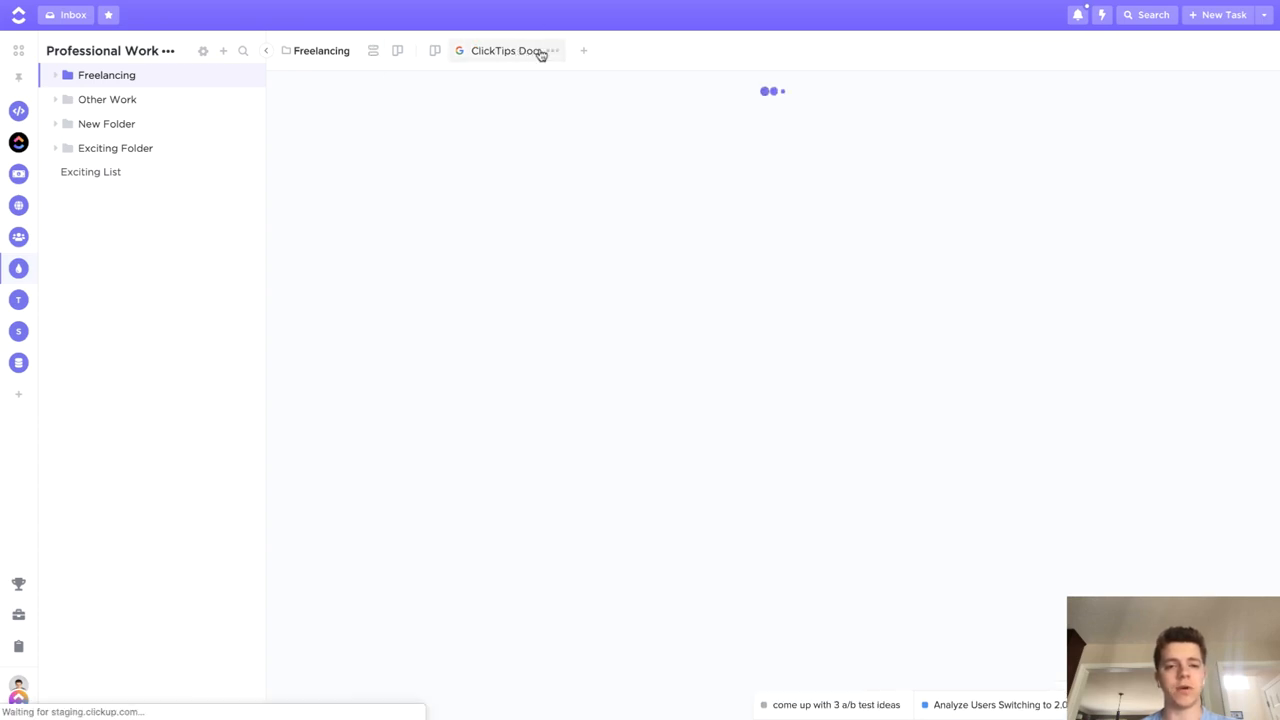
pyautogui.click(505, 51)
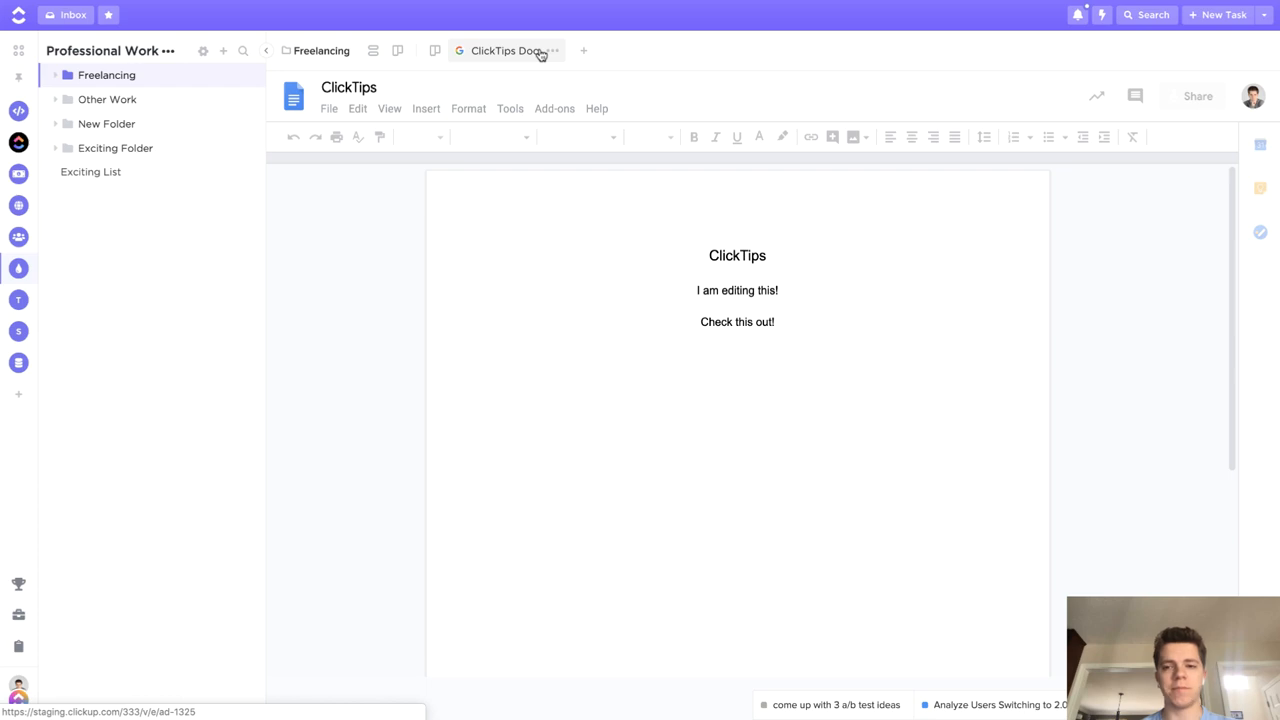